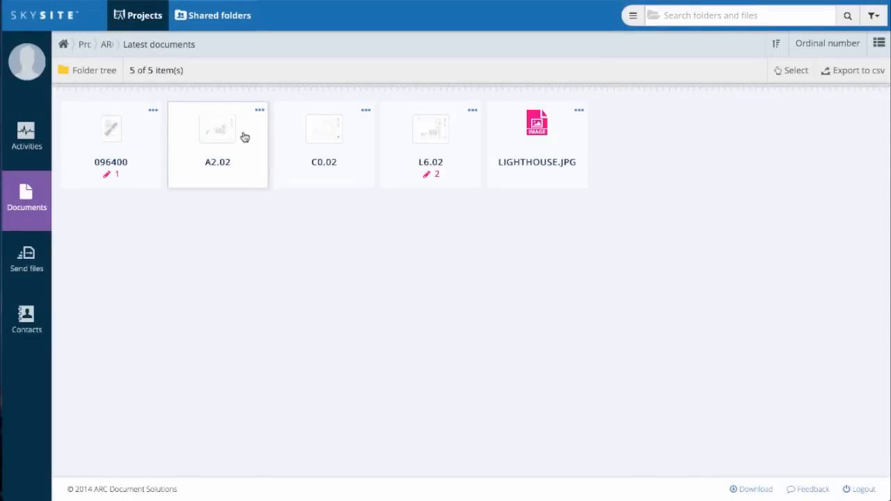
Export the SkySite project document list to a CSV report
click(259, 110)
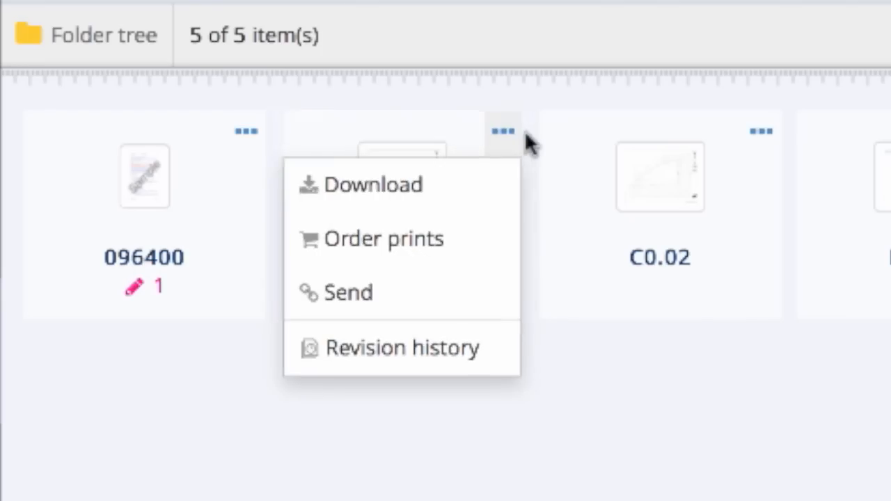
click(402, 348)
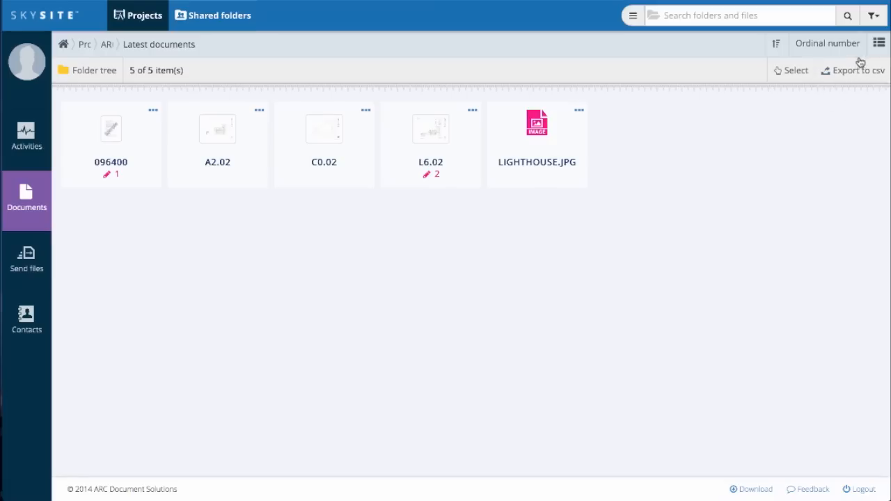
click(878, 41)
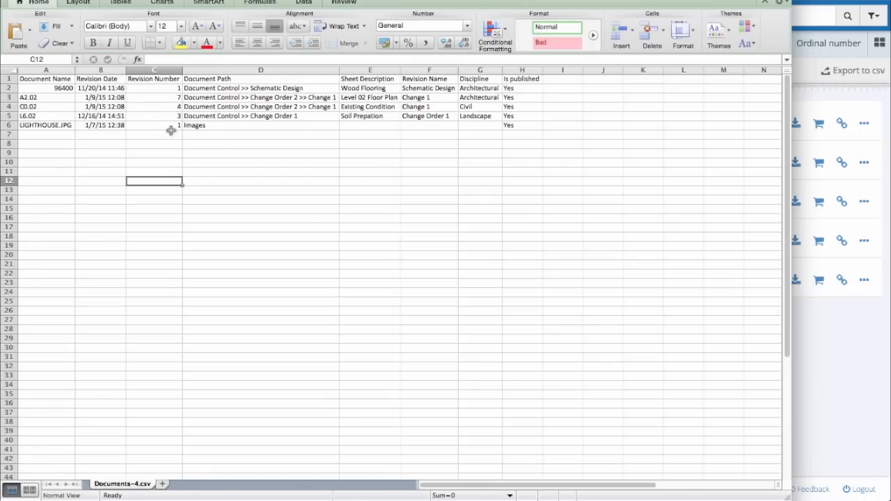
mouse_move(248, 89)
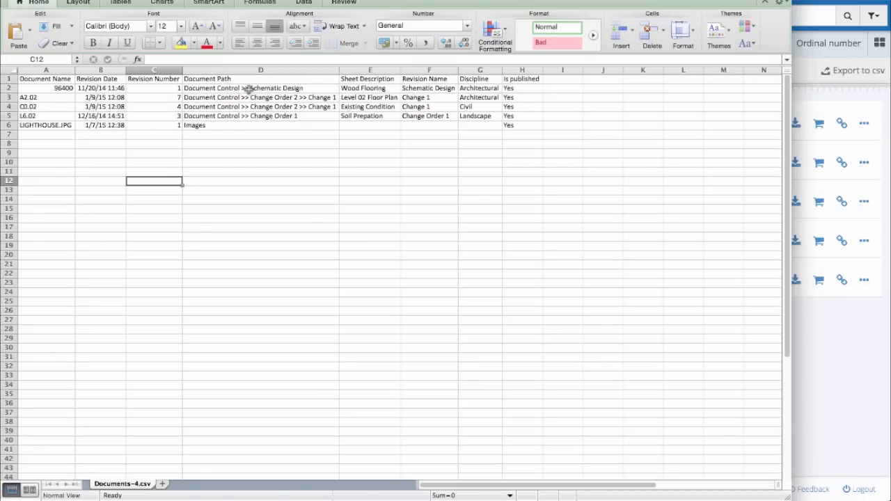
Delete the Document Path column (column D) from the exported report in Excel
click(261, 69)
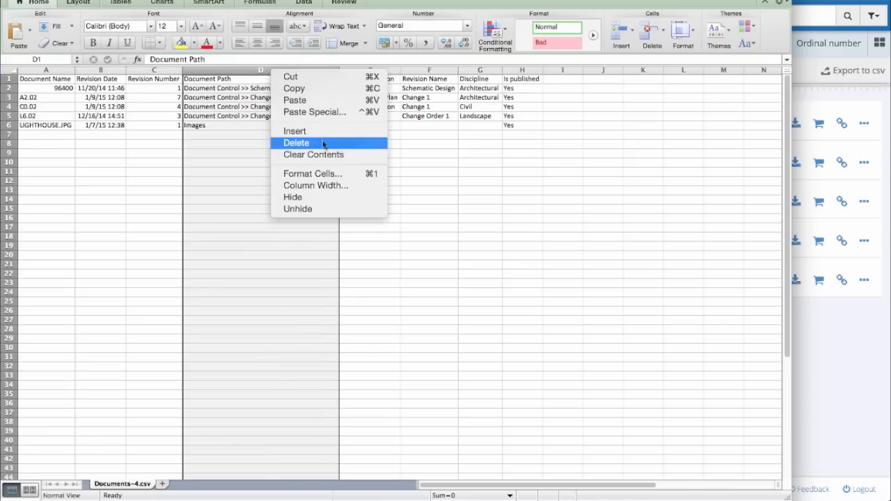
click(296, 142)
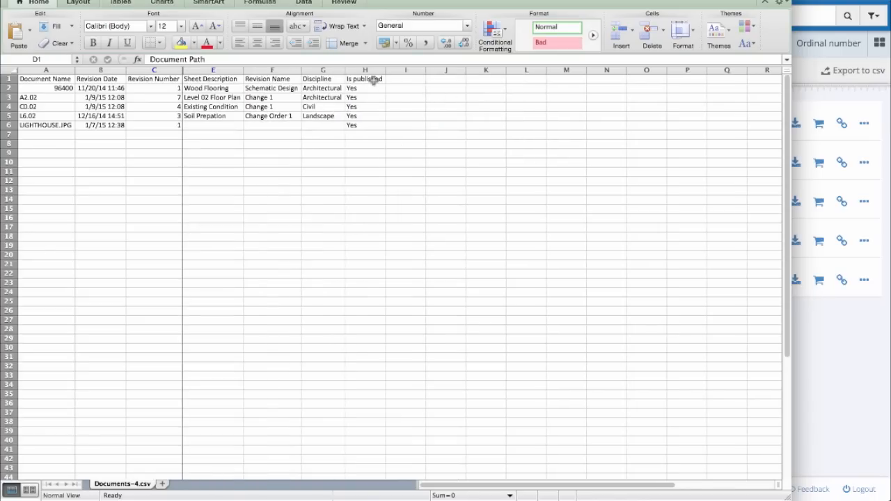